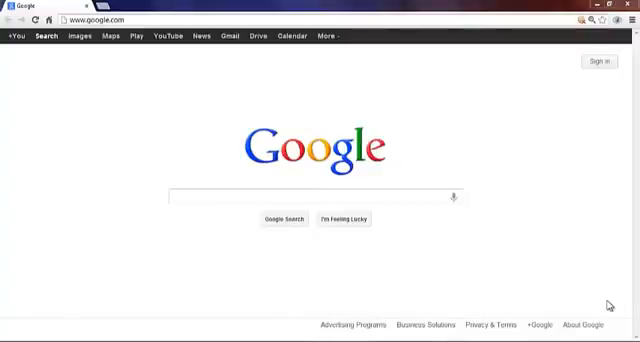
pyautogui.moveTo(610, 304)
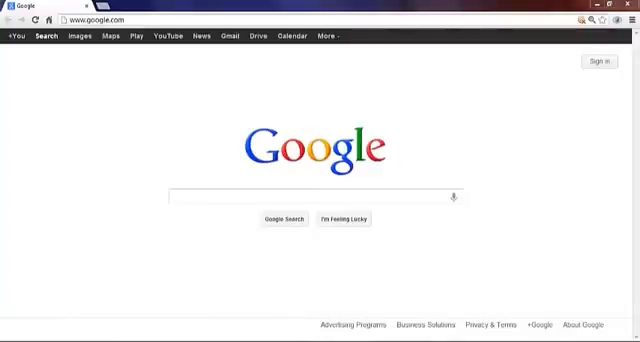
pyautogui.moveTo(422, 32)
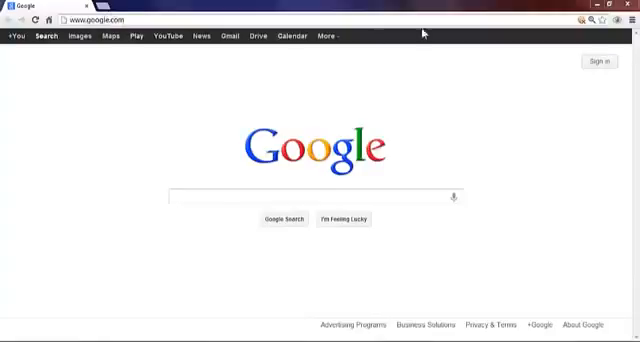
# Open Chrome's Extensions page from the browser menu.
pyautogui.click(624, 24)
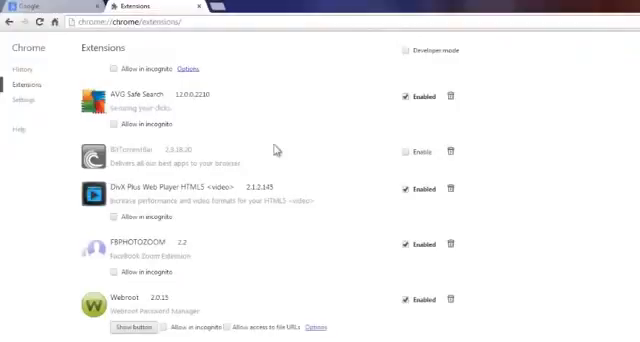
# Open the Chrome Web Store via 'Get more extensions' at the bottom of the page.
pyautogui.scroll(-3)
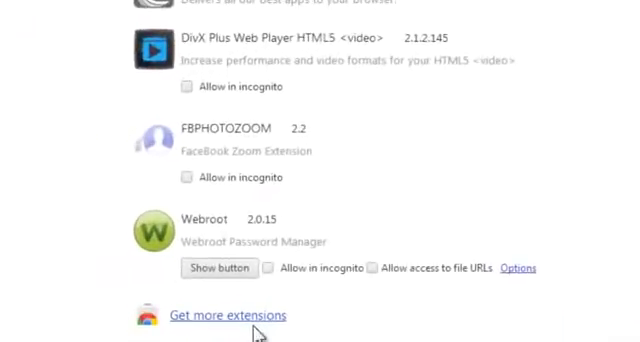
pyautogui.click(226, 316)
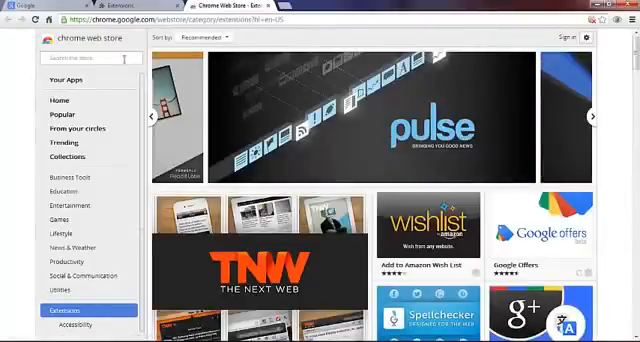
# Search the store for 'adblock plus' and add the AdBlock extension to Chrome.
pyautogui.write('ad')
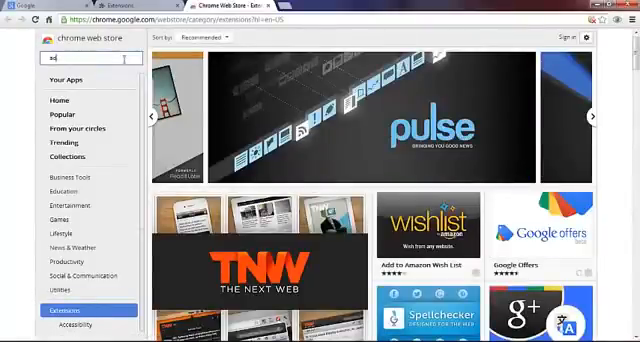
pyautogui.write('adblock')
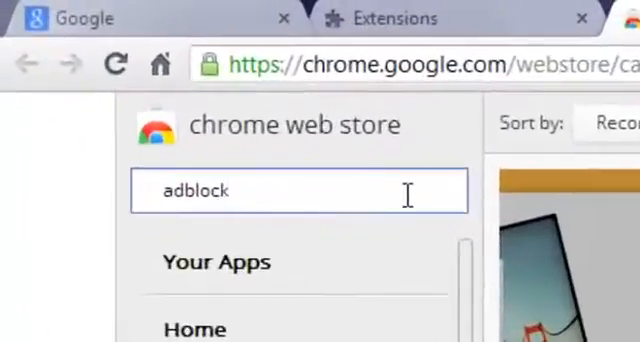
pyautogui.write('plus')
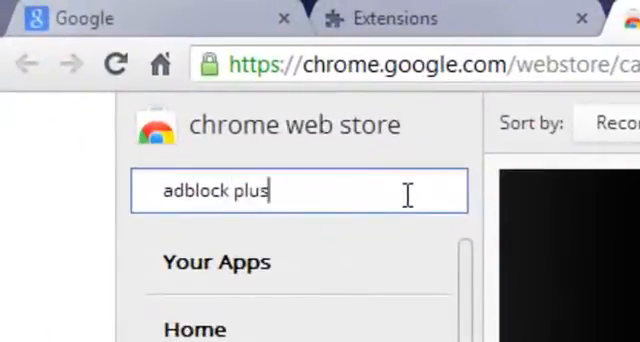
pyautogui.press('Return')
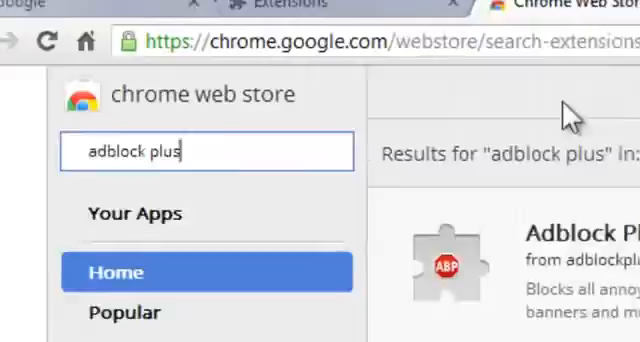
pyautogui.scroll(-3)
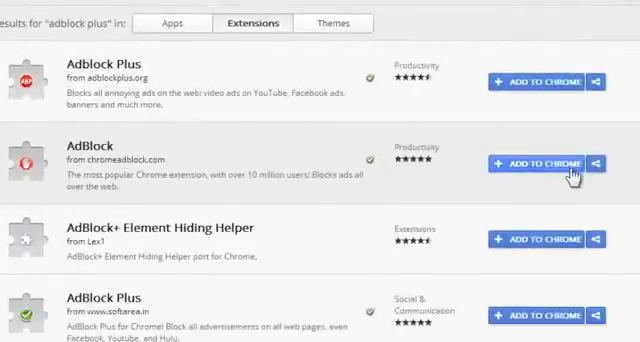
pyautogui.moveTo(128, 156)
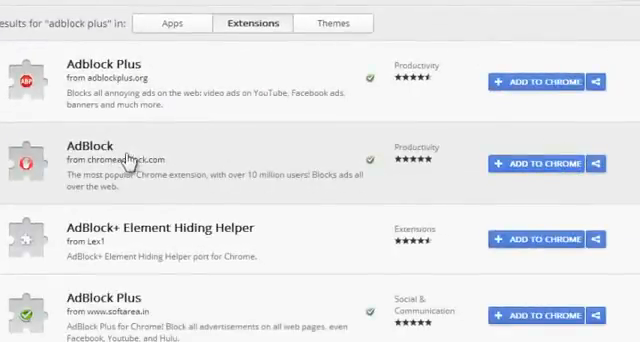
pyautogui.moveTo(548, 160)
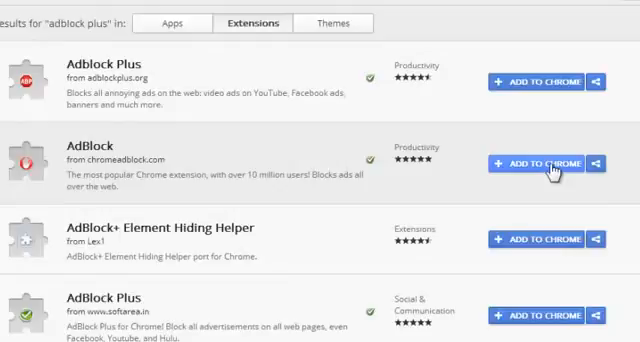
pyautogui.click(538, 160)
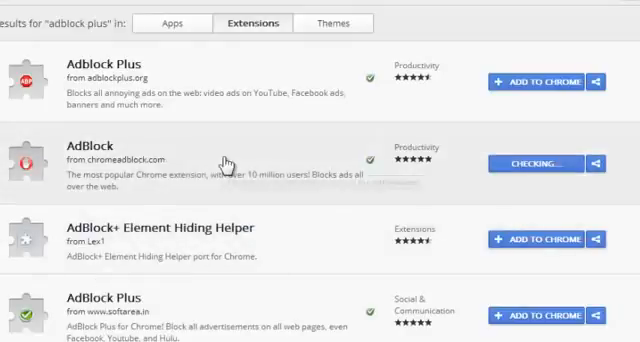
pyautogui.scroll(-3)
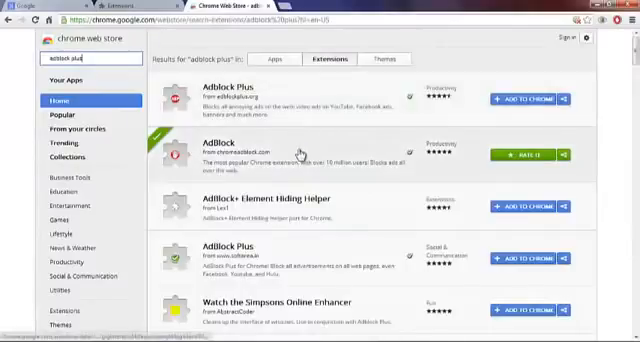
pyautogui.moveTo(156, 84)
pyautogui.write(' pop up')
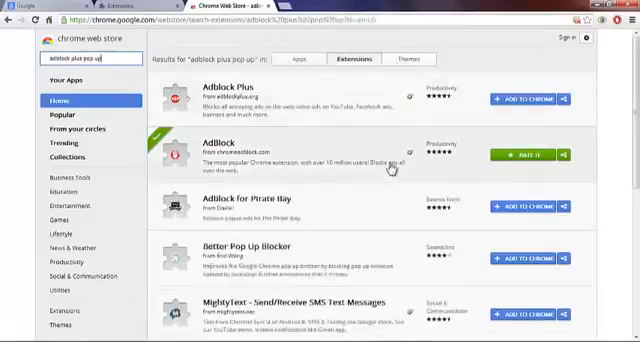
# Find Poper Blocker in the results and add it to Chrome, confirming the install.
pyautogui.scroll(-3)
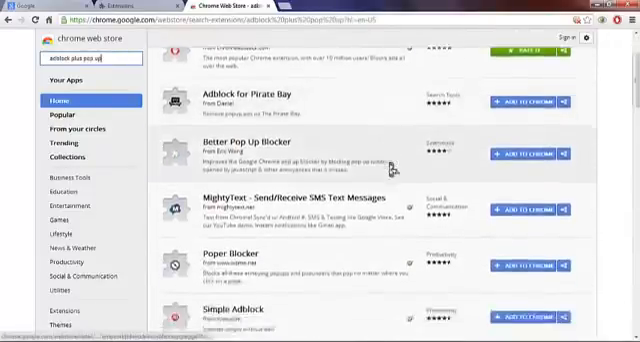
pyautogui.scroll(-3)
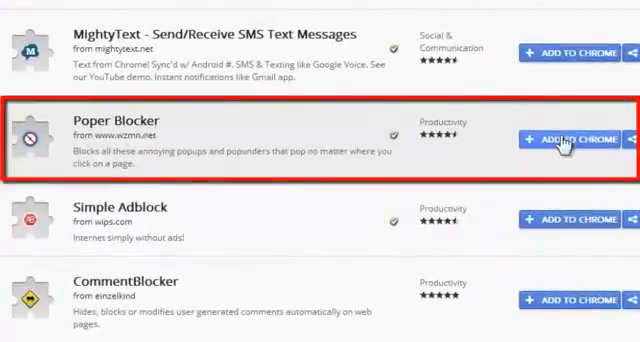
pyautogui.click(568, 136)
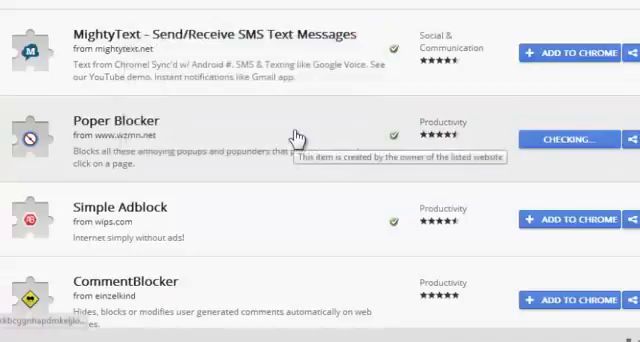
pyautogui.click(564, 138)
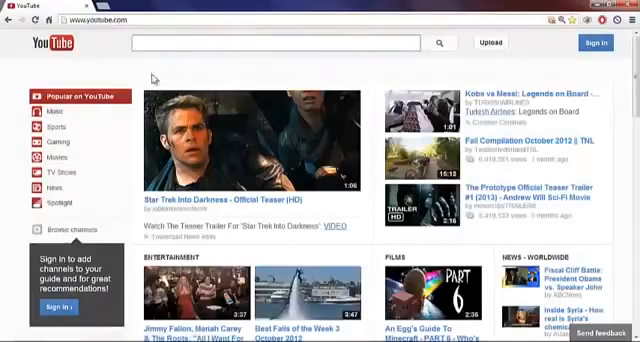
pyautogui.moveTo(204, 56)
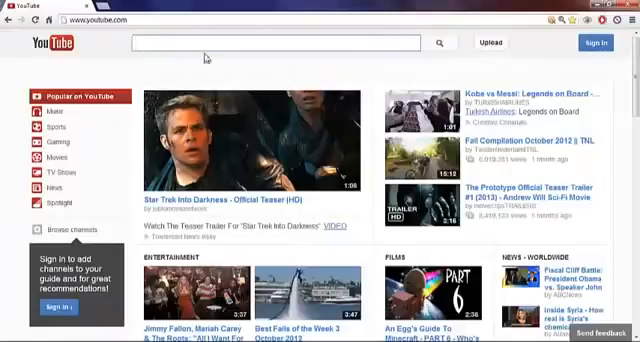
pyautogui.scroll(-3)
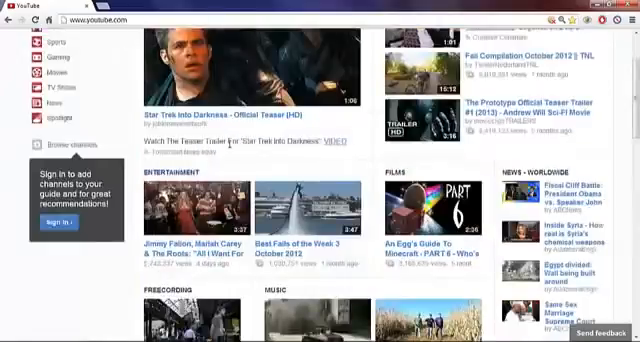
pyautogui.scroll(3)
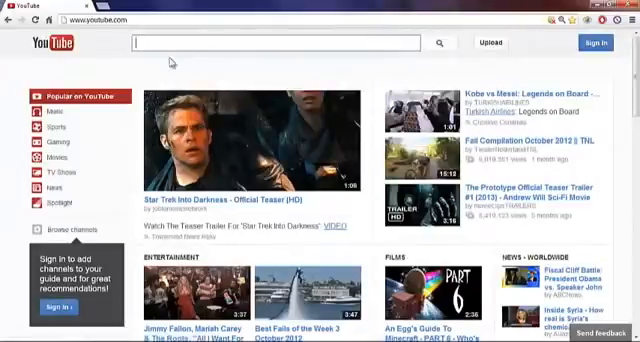
pyautogui.moveTo(150, 30)
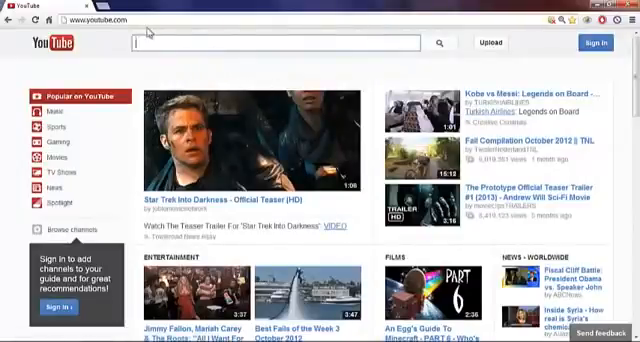